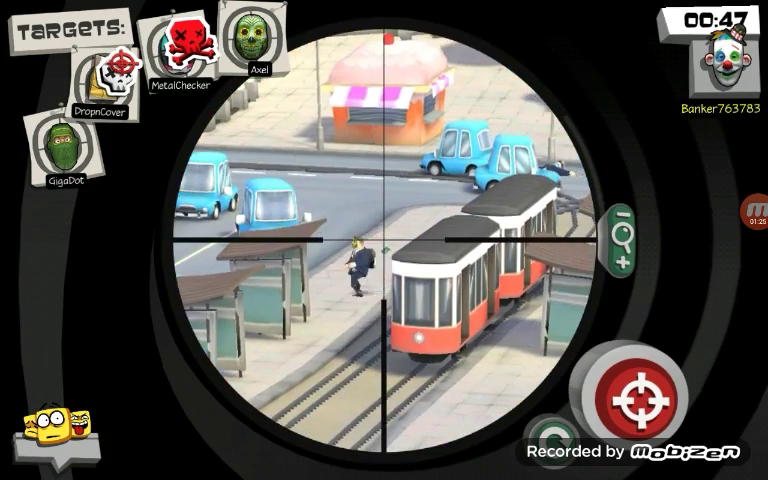
- Shoot the thief walking near the tram stop to finish catching all four targets
{"action": "left_click", "coordinate": [640, 389]}
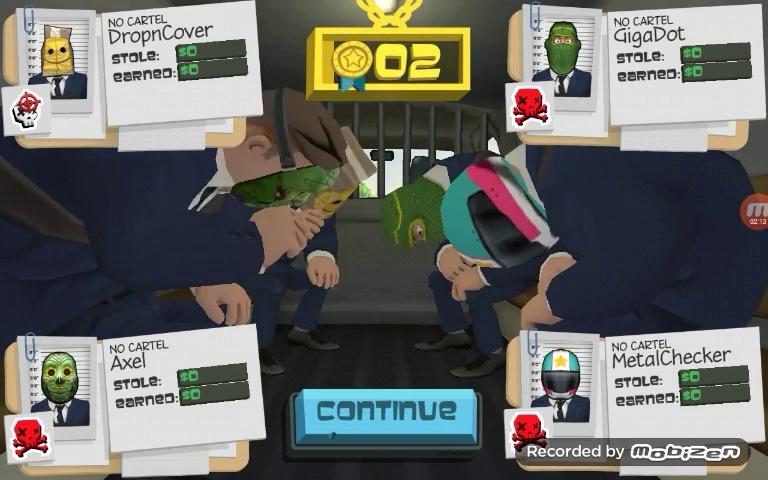
- Equip the Explosive Ammo (3 charges) in the open gadget slot and start the next round
{"action": "left_click", "coordinate": [384, 413]}
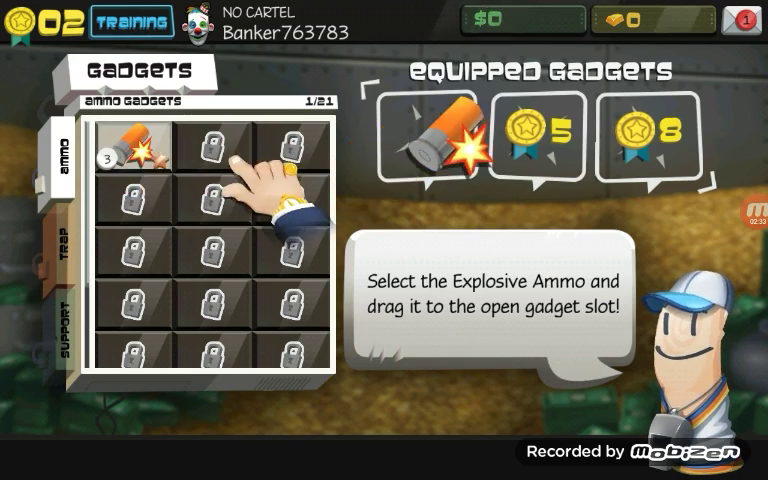
{"action": "left_click_drag", "start_coordinate": [130, 155], "coordinate": [430, 140]}
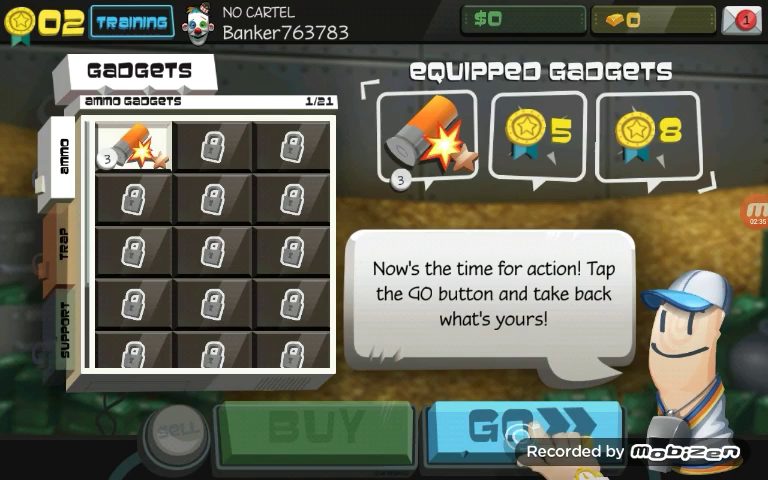
{"action": "left_click", "coordinate": [500, 425]}
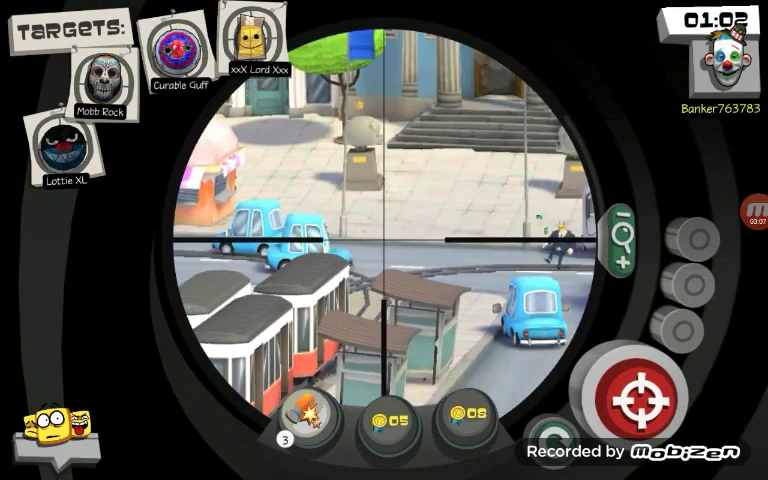
- Shoot the thief by the road, eliminating target xxX Lord Xxx
{"action": "left_click", "coordinate": [644, 399]}
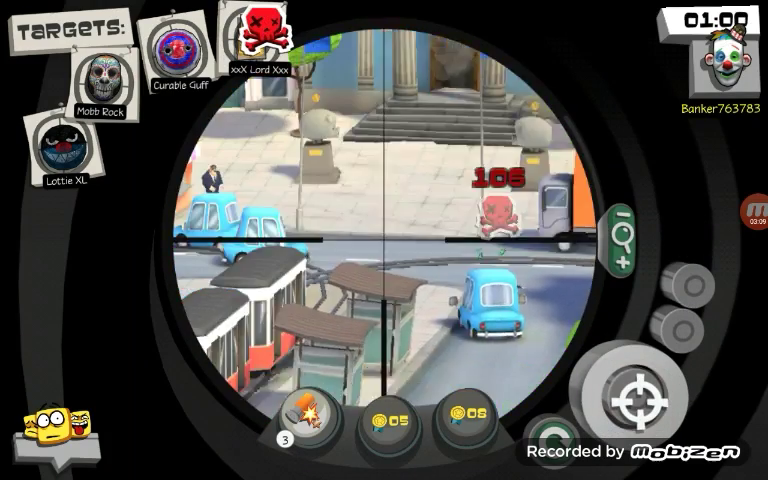